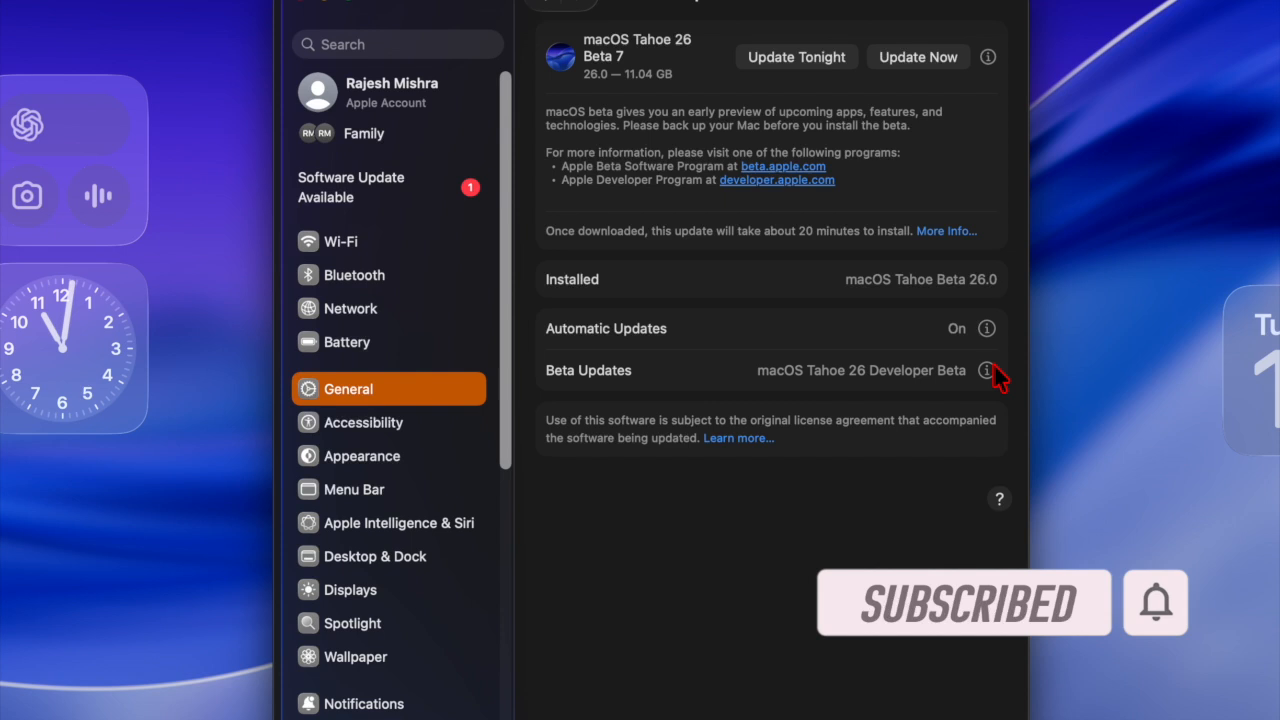
# - View the Beta Updates details and the macOS Tahoe 26 Developer Beta channel choices
pyautogui.click(989, 370)
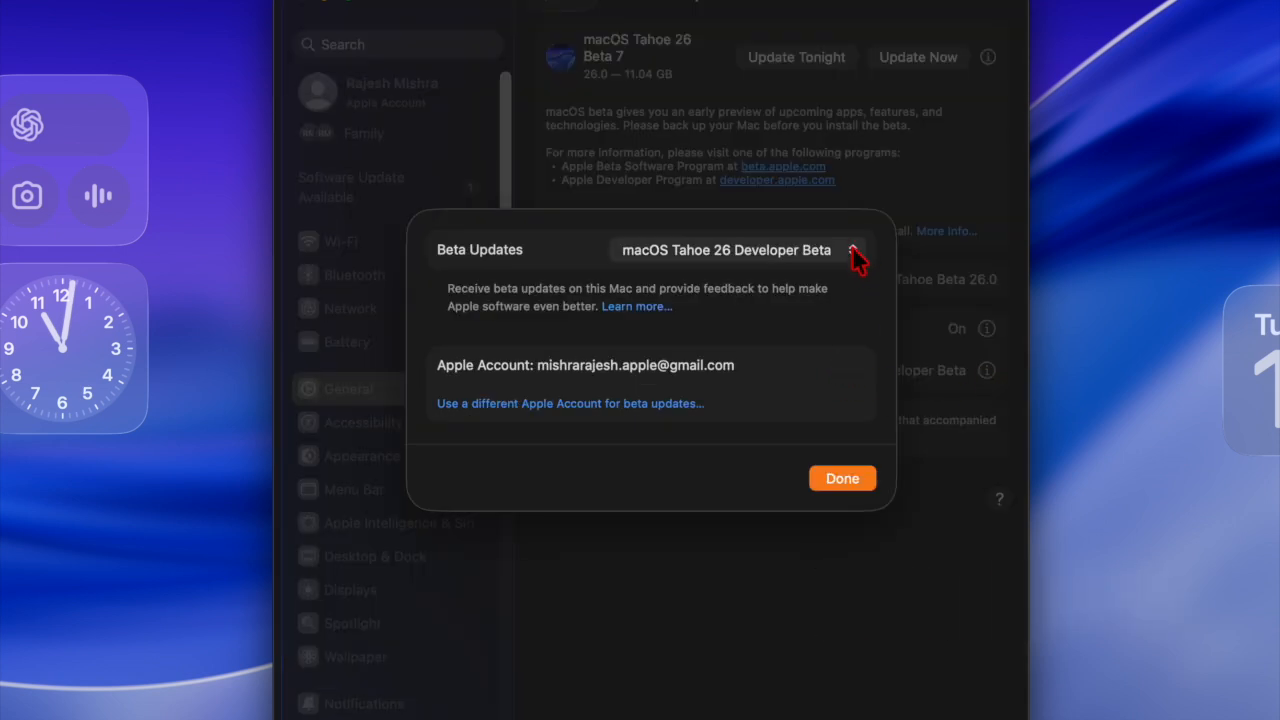
pyautogui.click(727, 249)
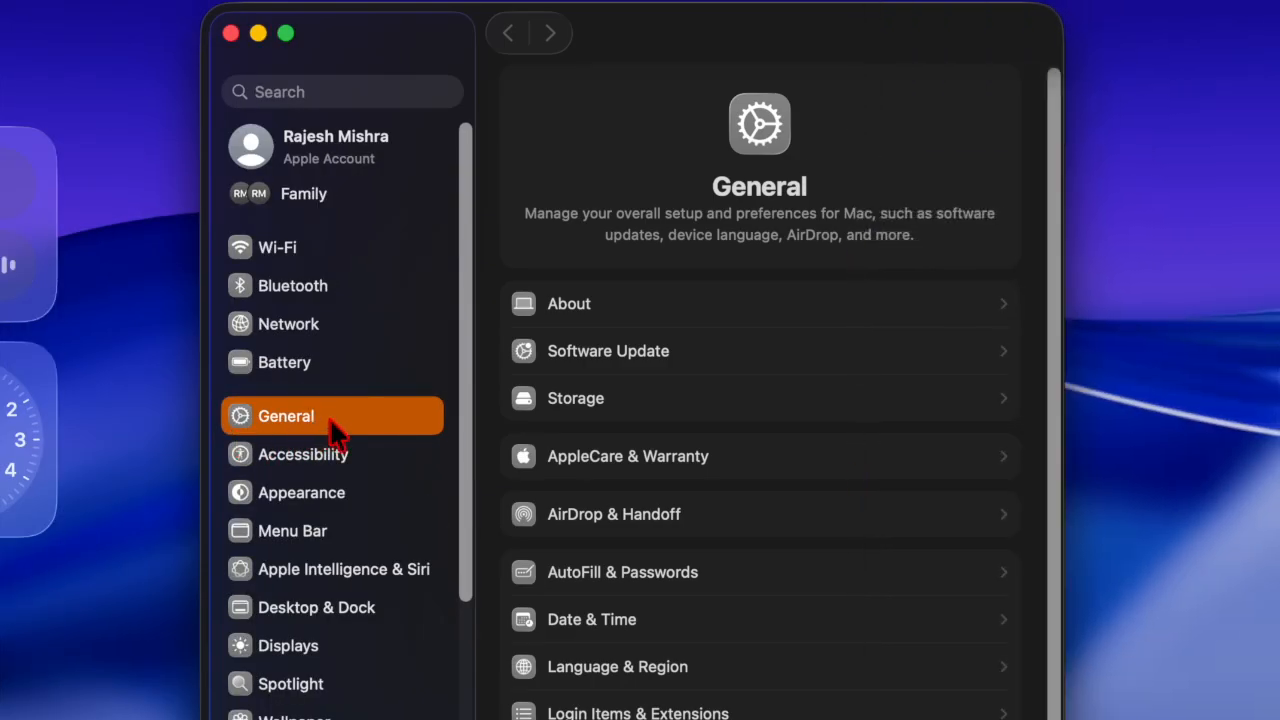
pyautogui.moveTo(672, 363)
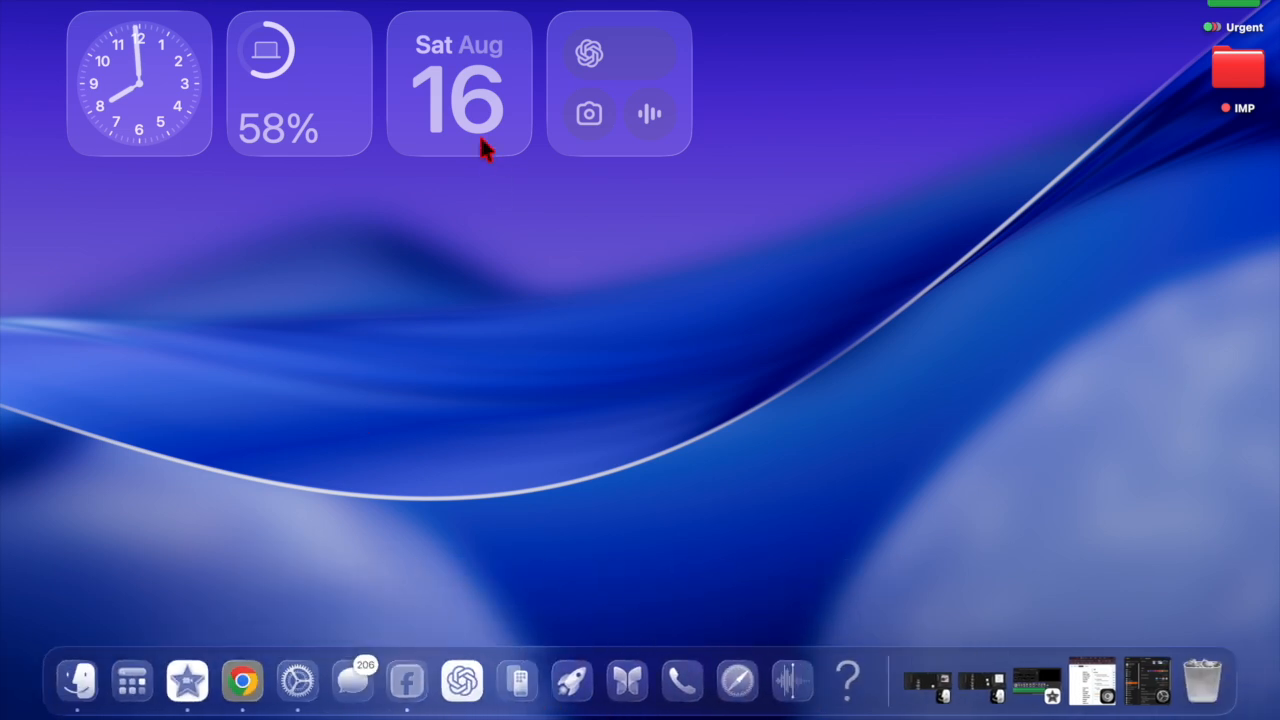
# - Move a desktop widget to a new spot and start editing Control Center controls
pyautogui.moveTo(458, 85); pyautogui.dragTo(897, 230)
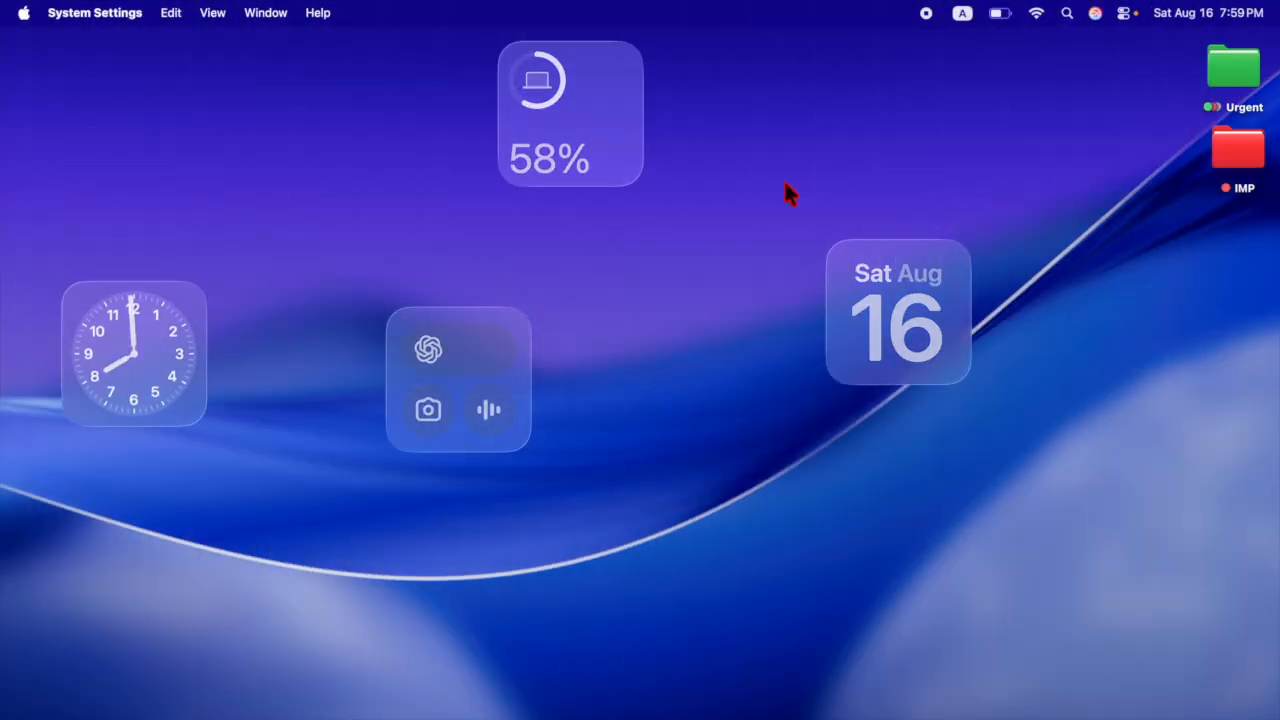
pyautogui.click(1124, 13)
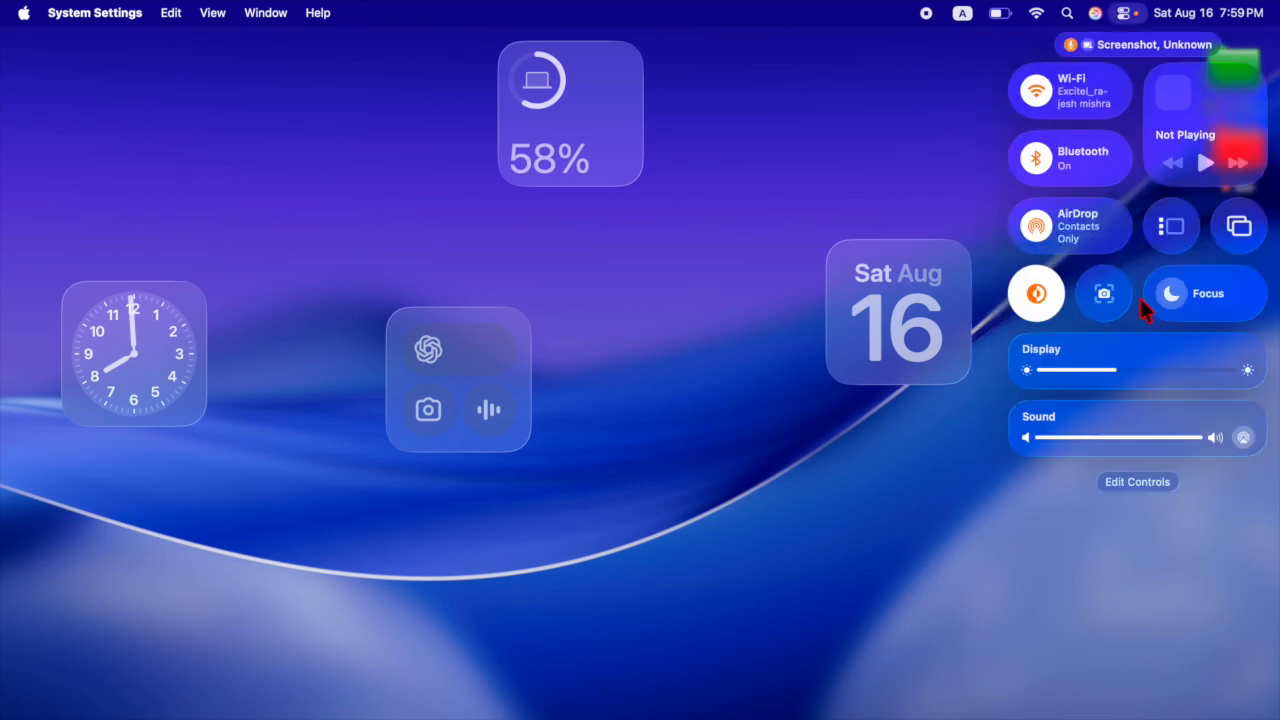
pyautogui.moveTo(1135, 500)
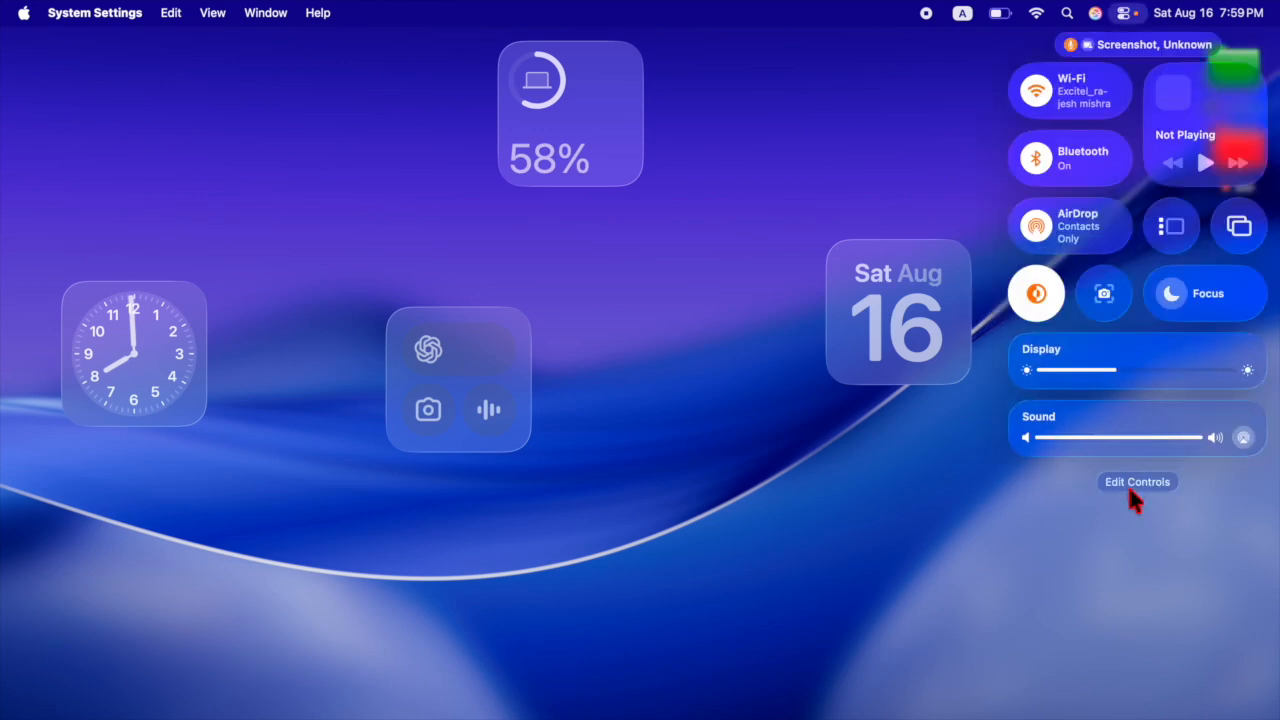
pyautogui.click(1137, 482)
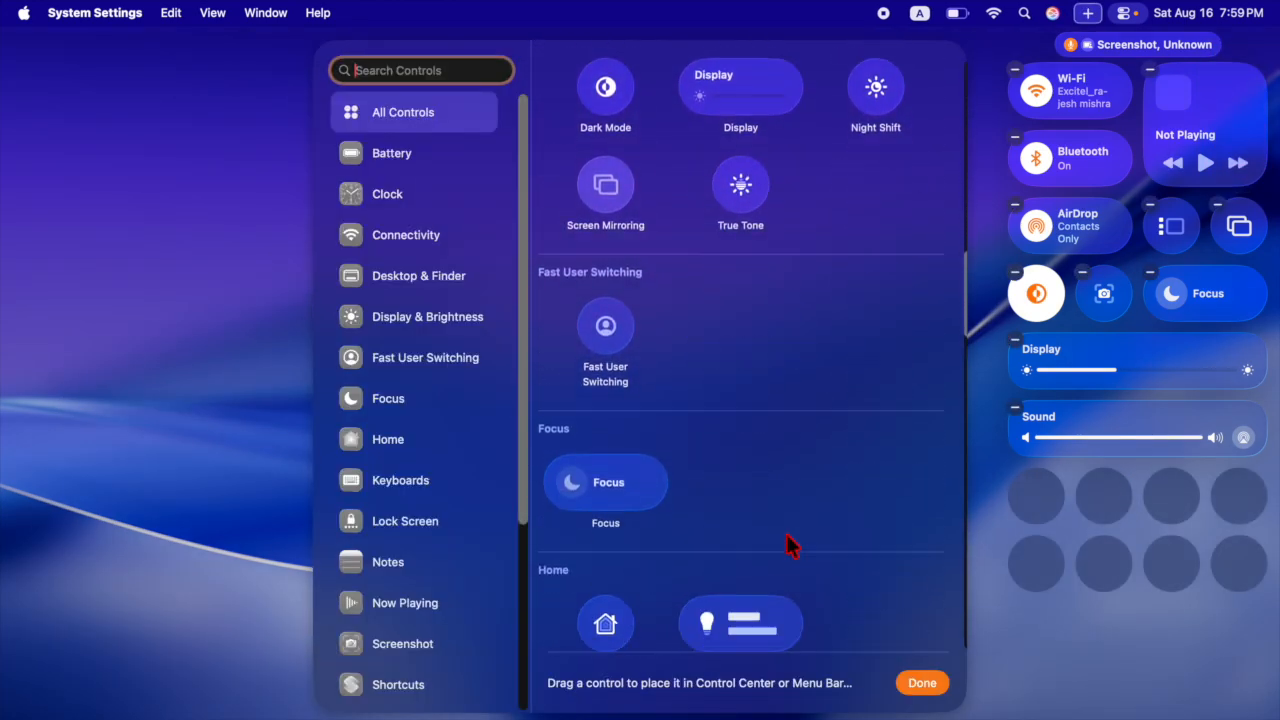
# - Close the controls gallery, then reopen Control Center's Edit Controls
pyautogui.click(921, 682)
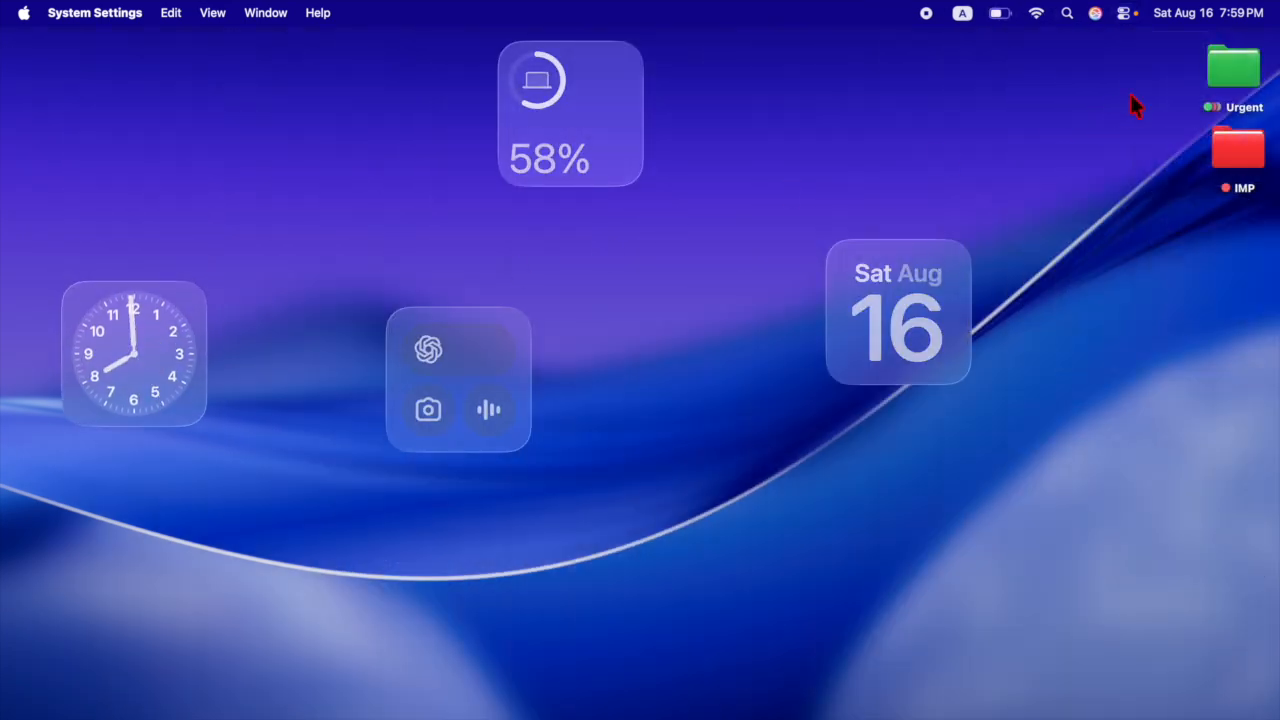
pyautogui.click(1127, 13)
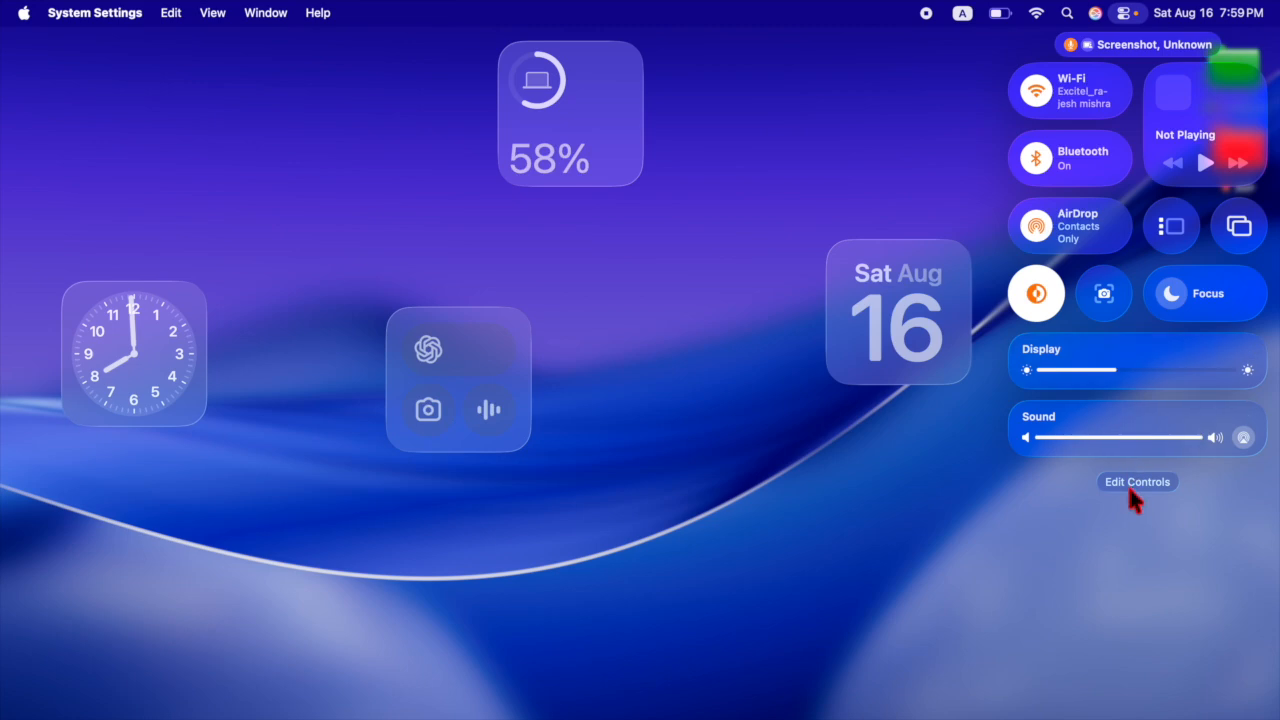
pyautogui.click(1137, 481)
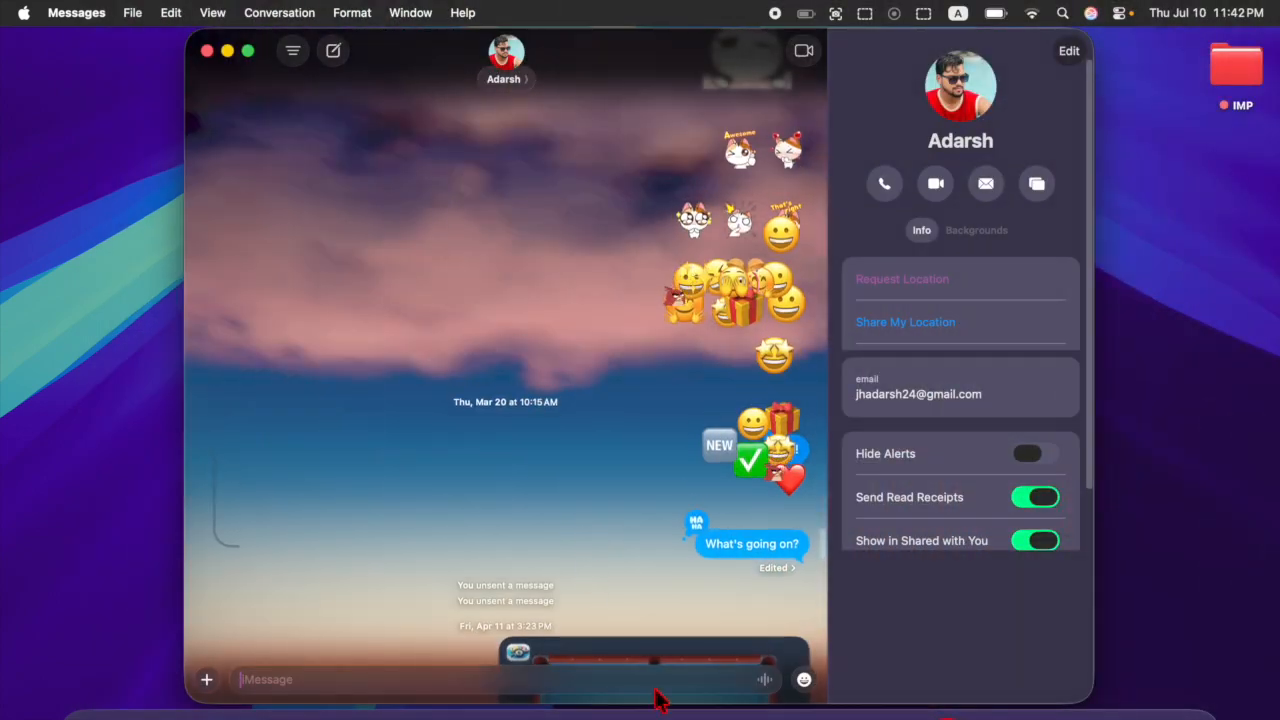
# - Open the emoji picker from the message field in the conversation with Adarsh
pyautogui.click(804, 680)
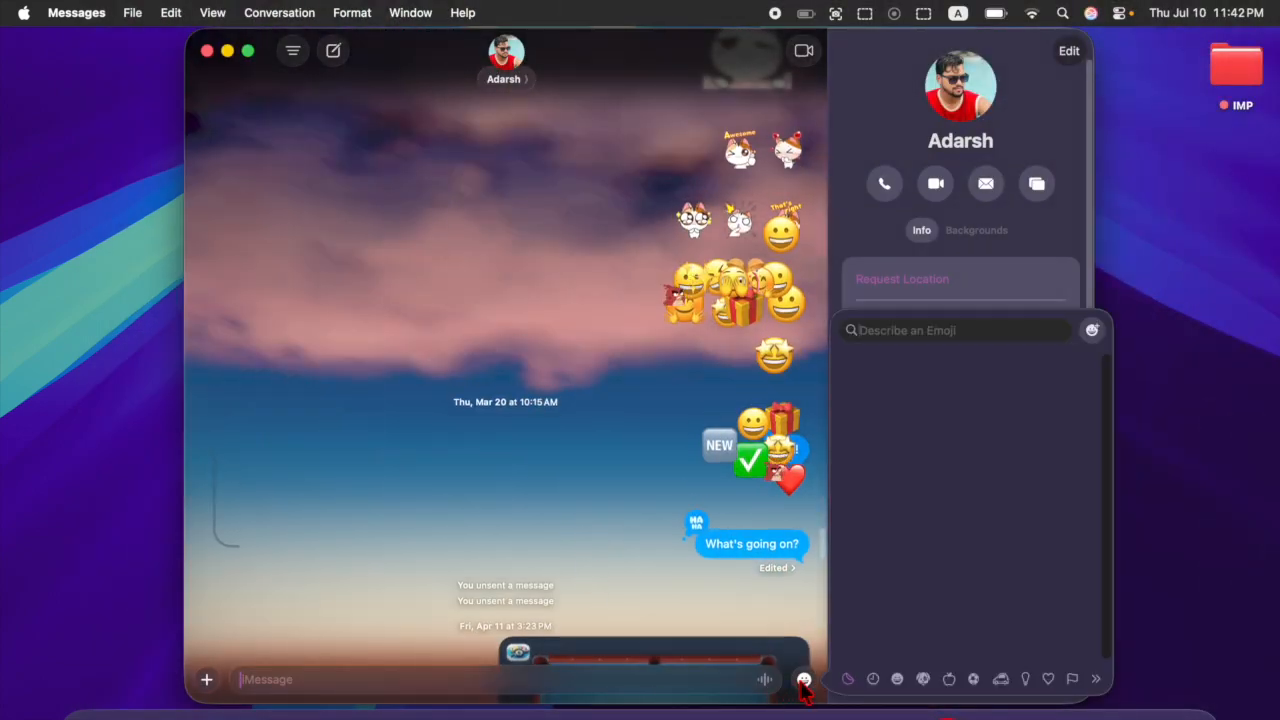